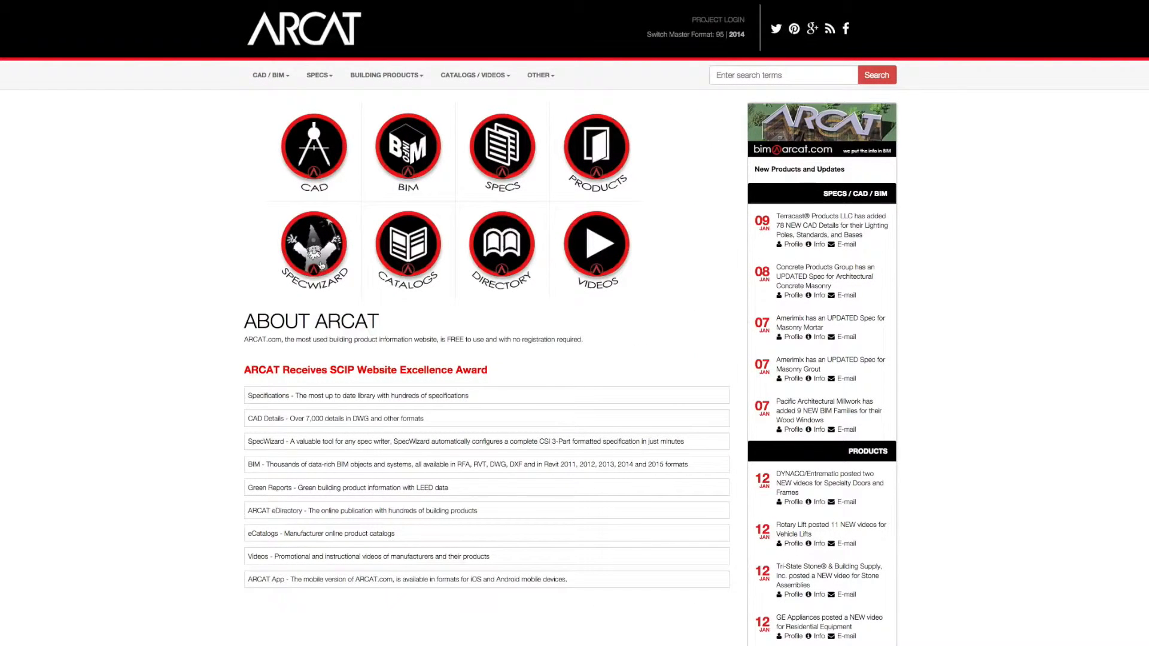
Go to the SpecWizard automated specification section from the ARCAT home page
click(314, 247)
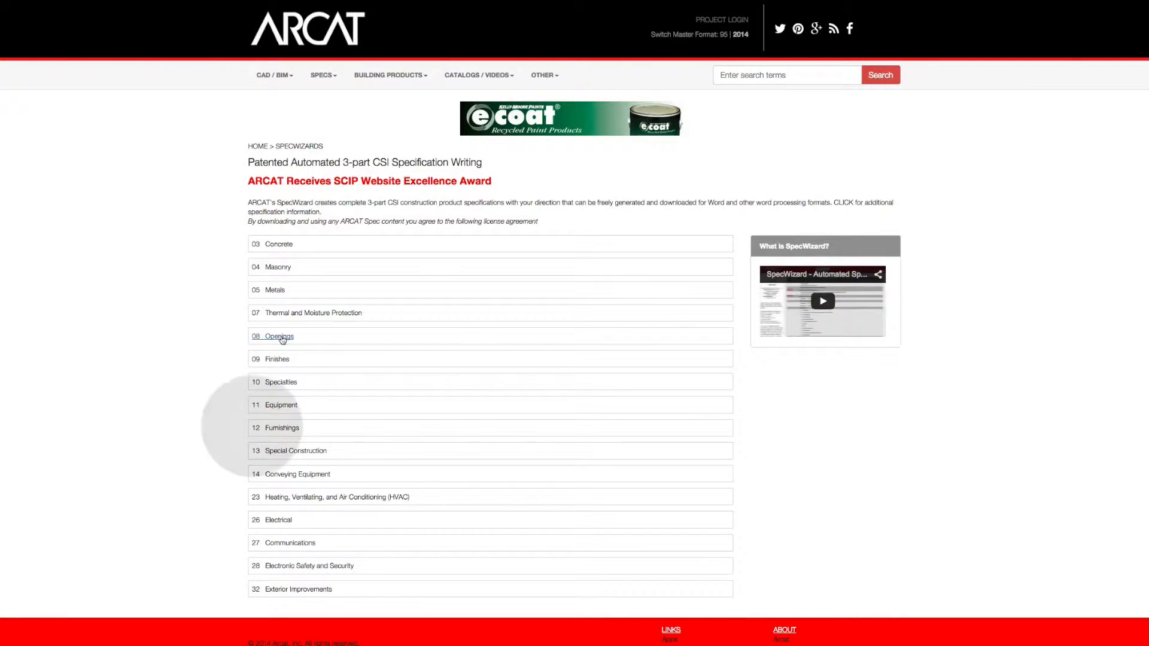
Browse the 08 Openings division's specification list down to coiling counter doors
click(273, 336)
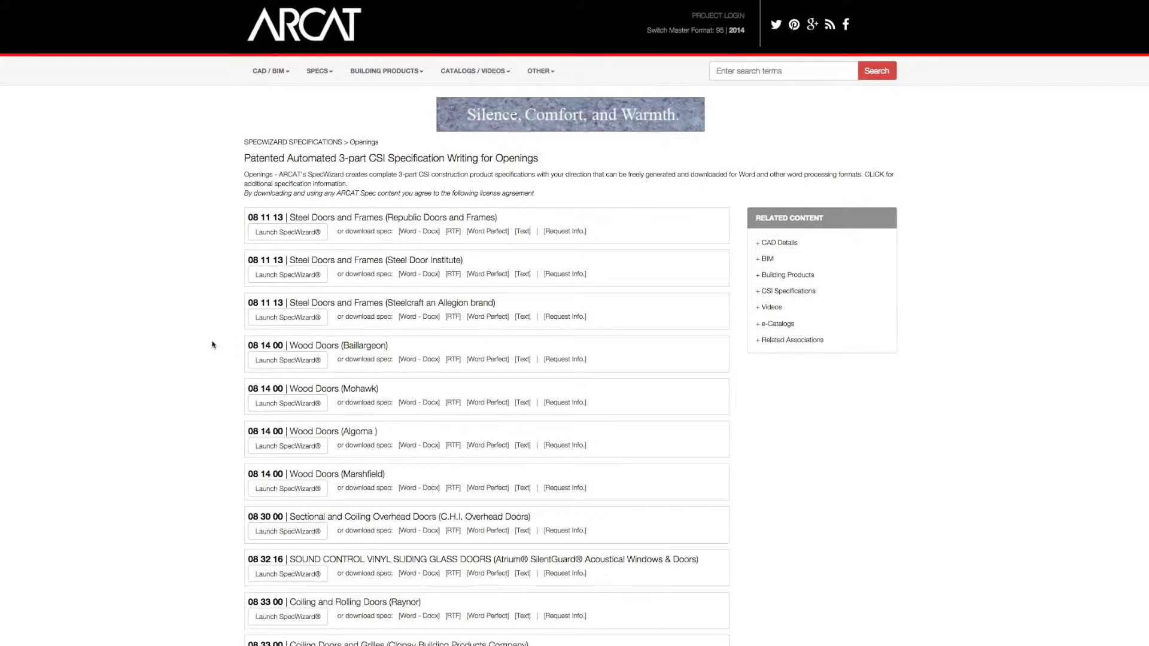
scroll(down, 3)
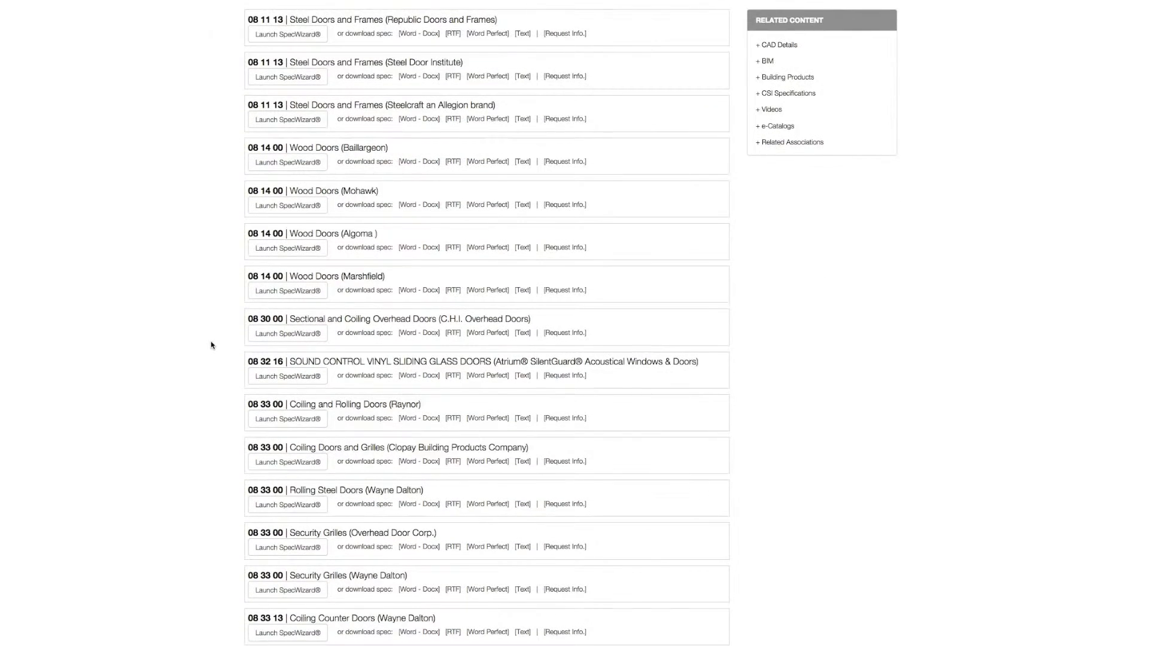
scroll(down, 3)
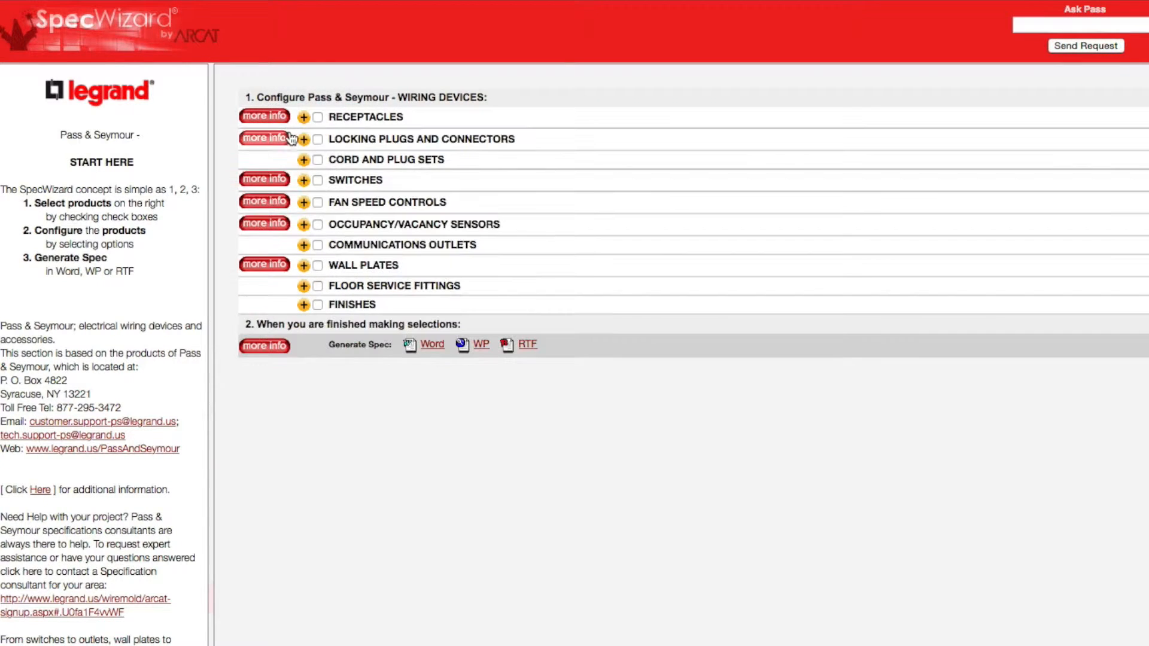
Select the PSL515 locking plug and connector and generate the Section 26 27 26 spec as a Word document
click(303, 138)
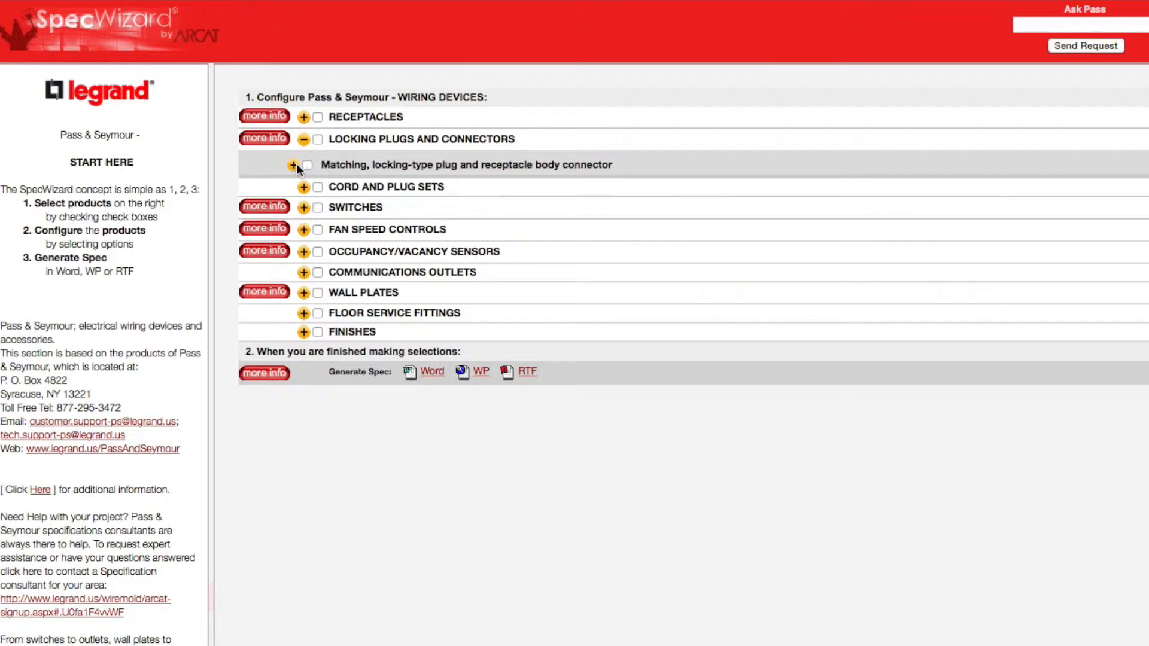
click(302, 165)
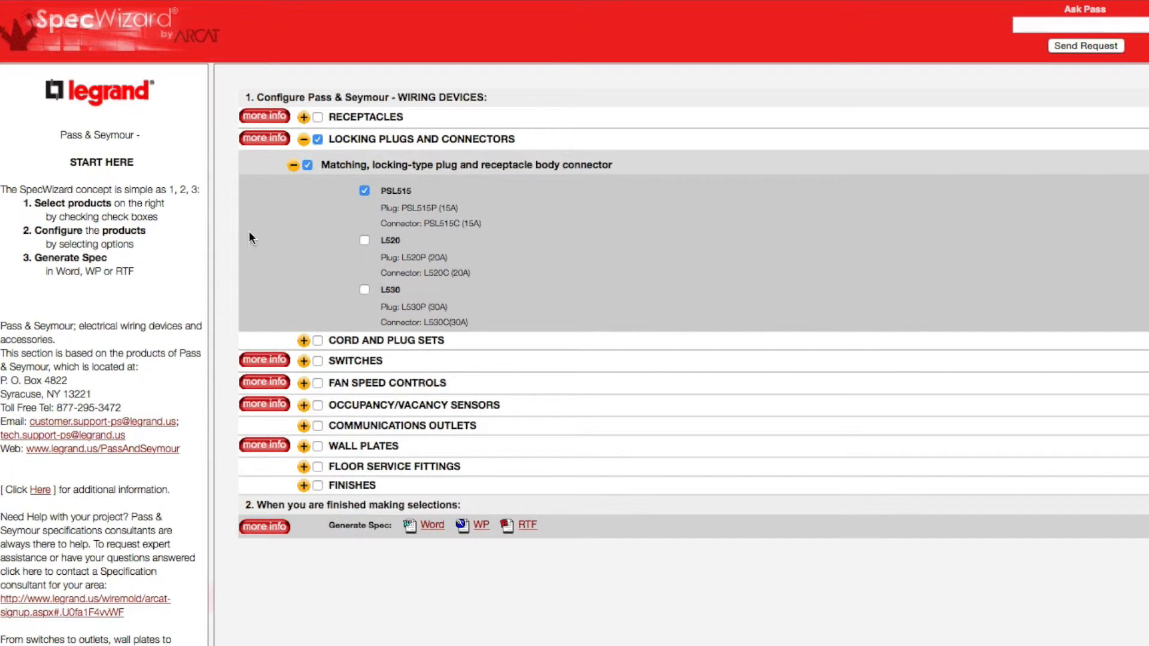
mouse_move(247, 233)
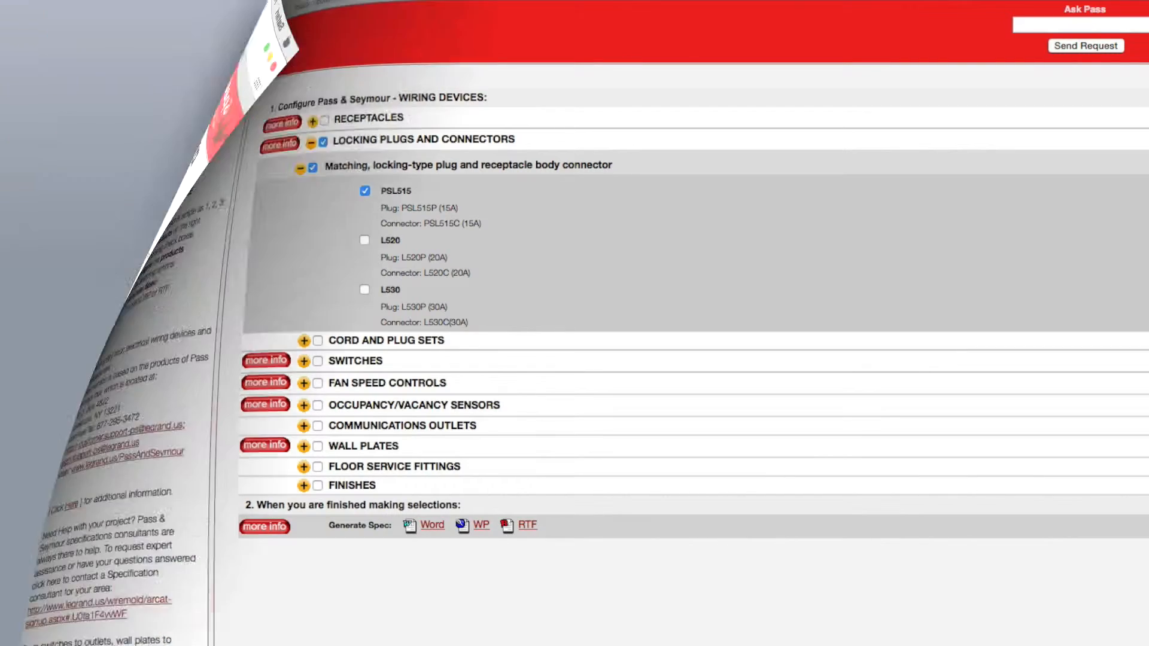
click(432, 524)
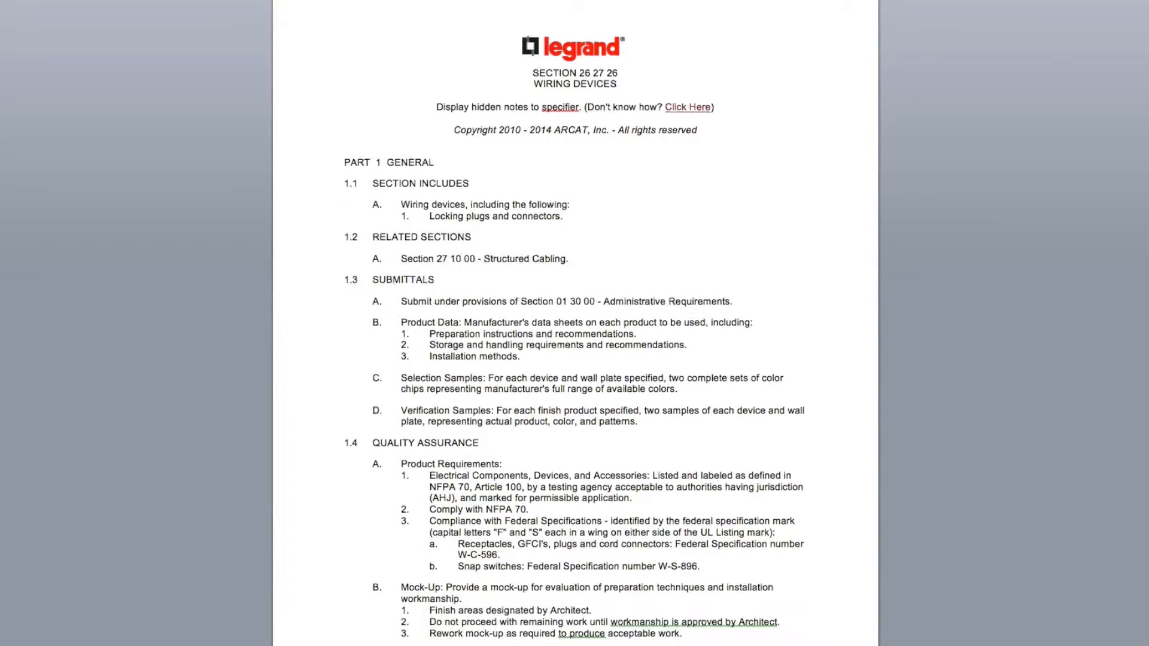
scroll(down, 3)
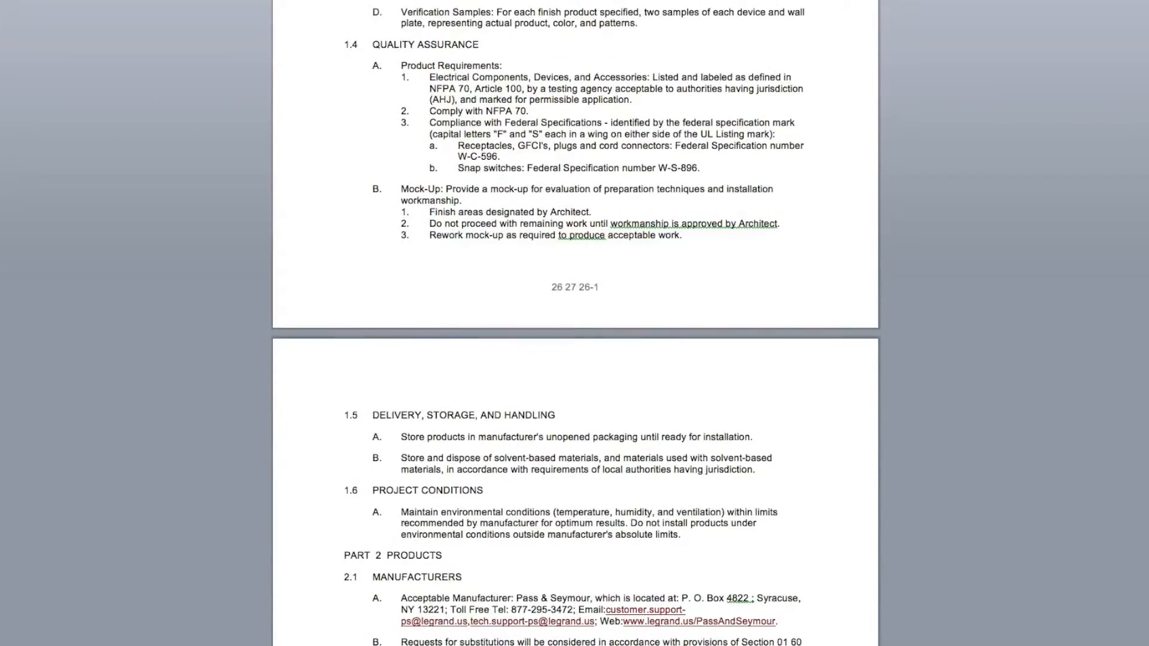